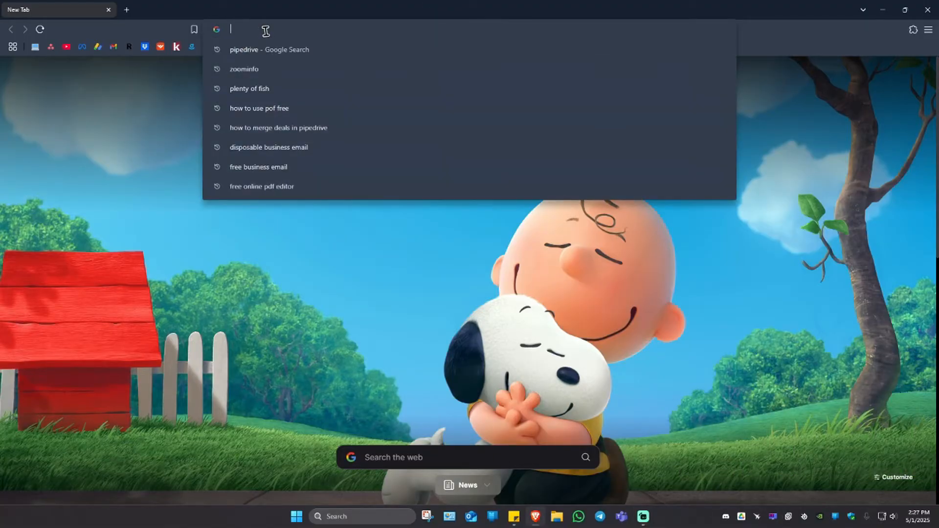
# - Load azure.com in a new Brave tab
pyautogui.write('azure.c')
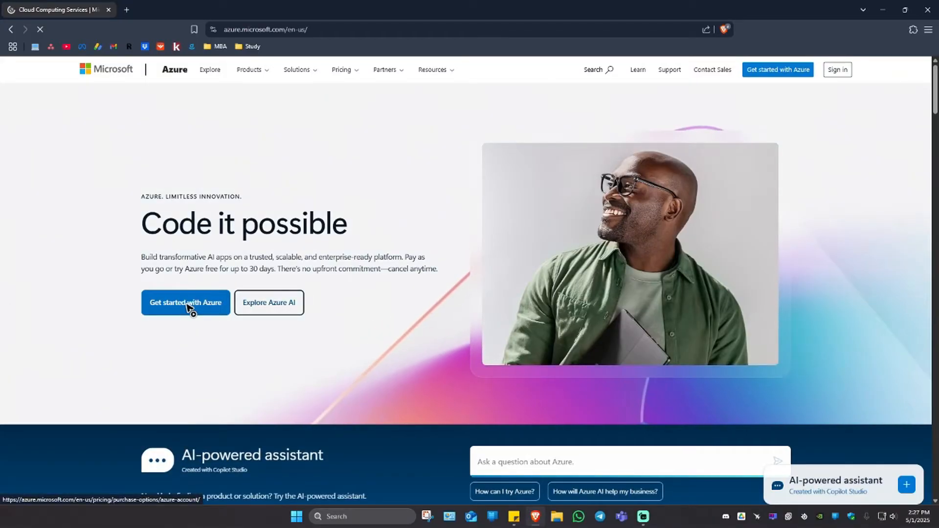
# - Open 'Get started with Azure' and scroll to compare free and pay-as-you-go accounts
pyautogui.click(185, 303)
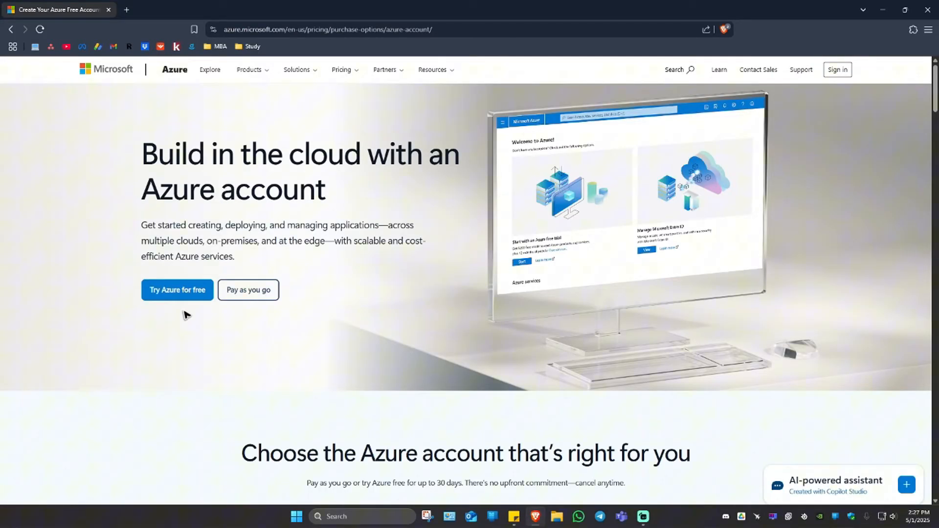
pyautogui.moveTo(201, 155)
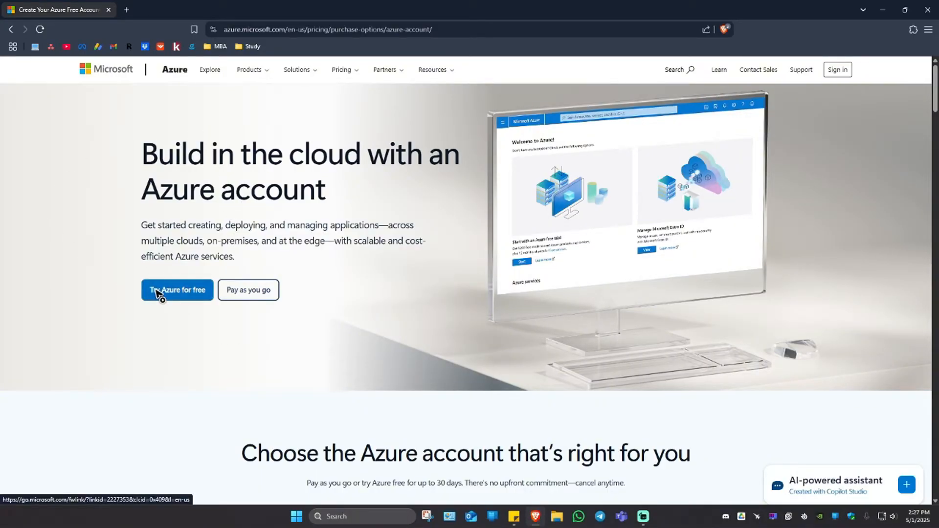
pyautogui.moveTo(248, 290)
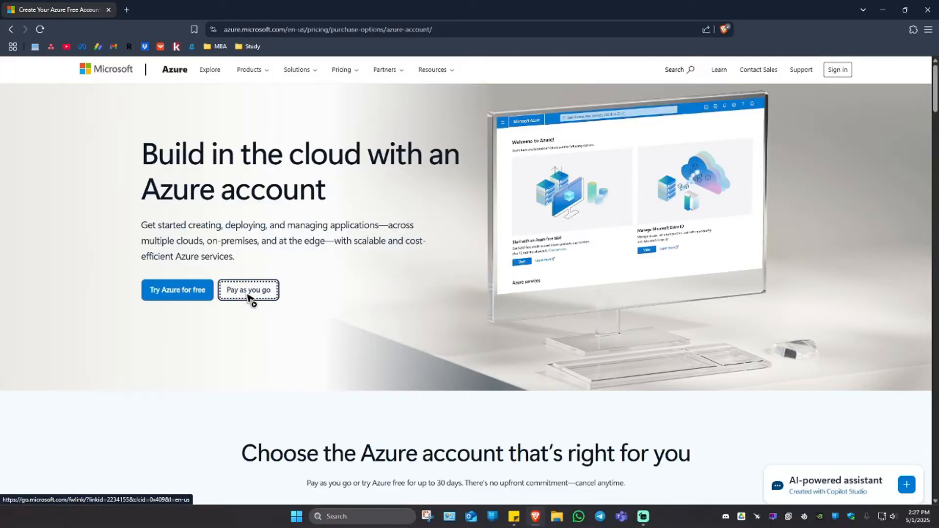
pyautogui.scroll(-3)
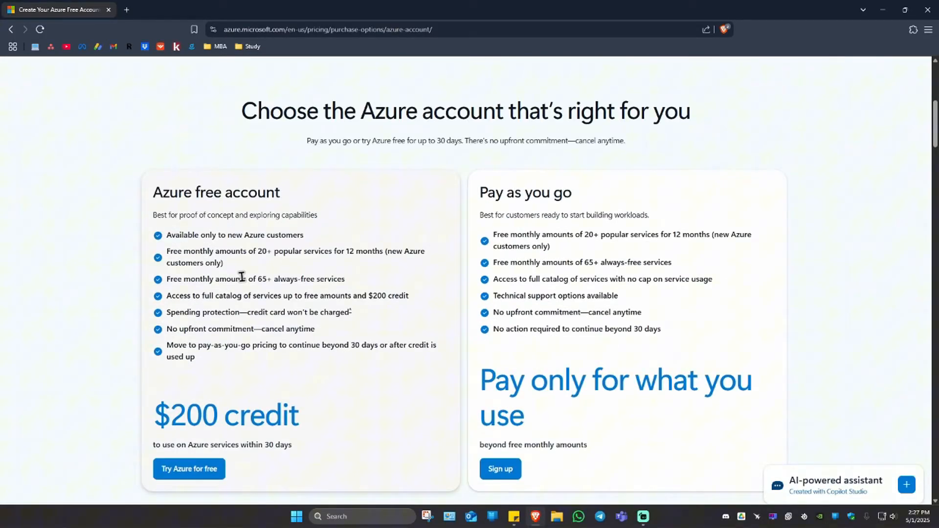
pyautogui.scroll(-3)
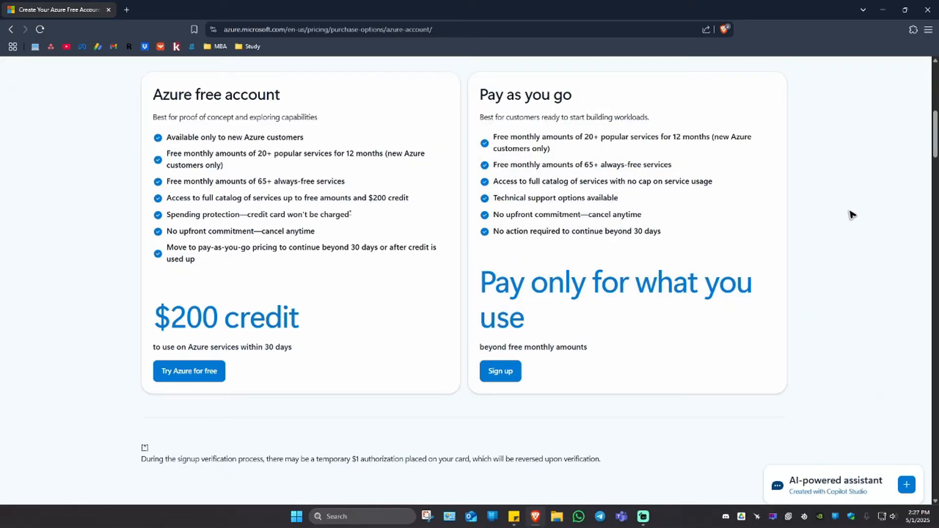
pyautogui.moveTo(381, 201)
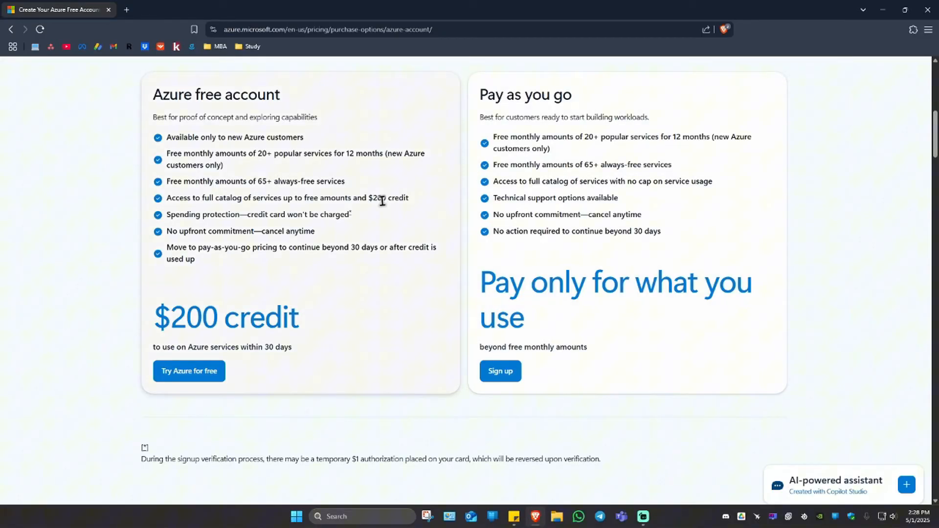
pyautogui.scroll(3)
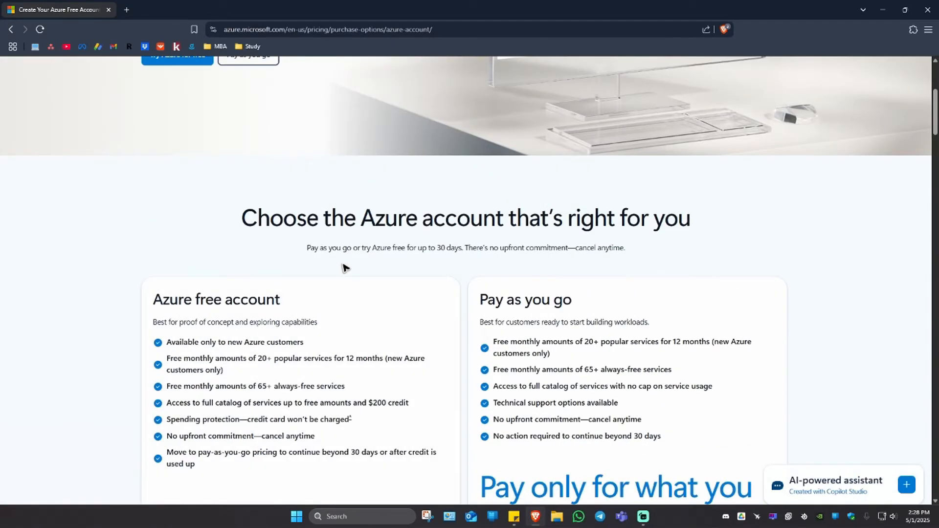
pyautogui.scroll(-3)
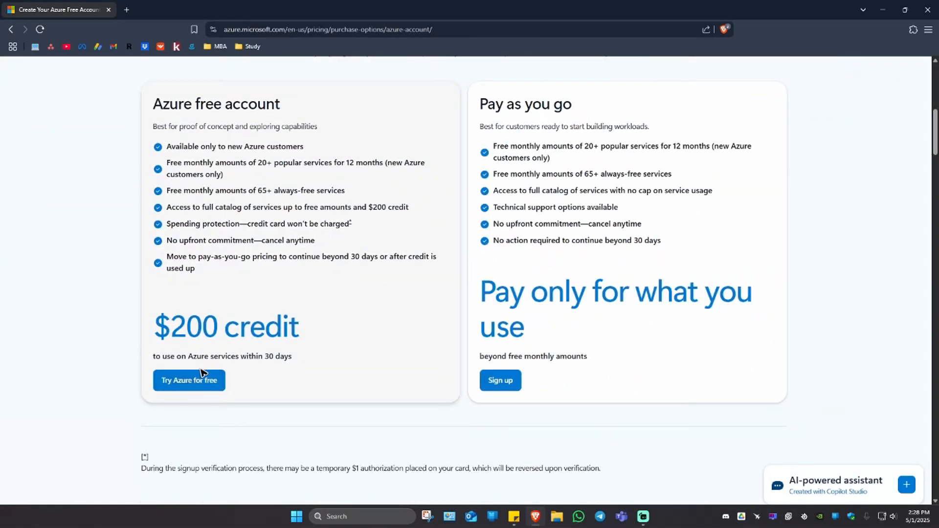
# - Start 'Try Azure for free' and sign in with the saved Microsoft account email
pyautogui.click(189, 380)
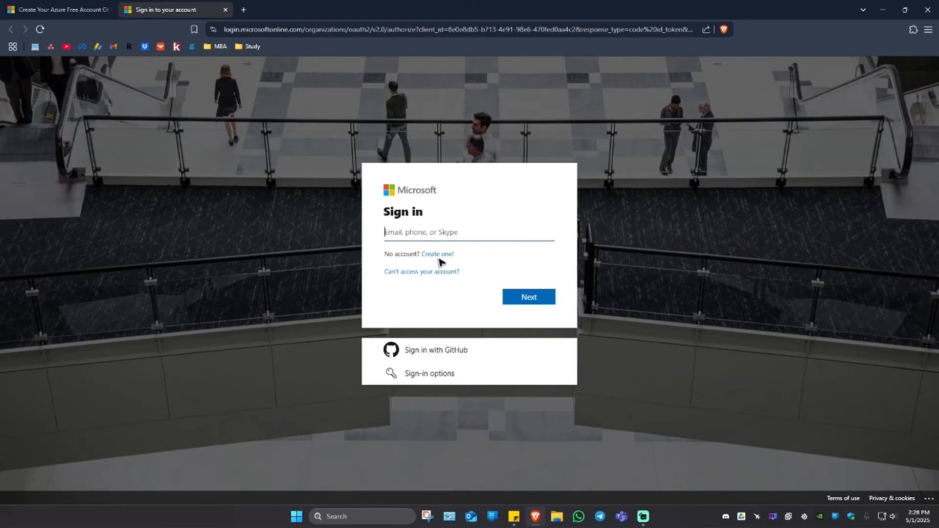
pyautogui.write('r')
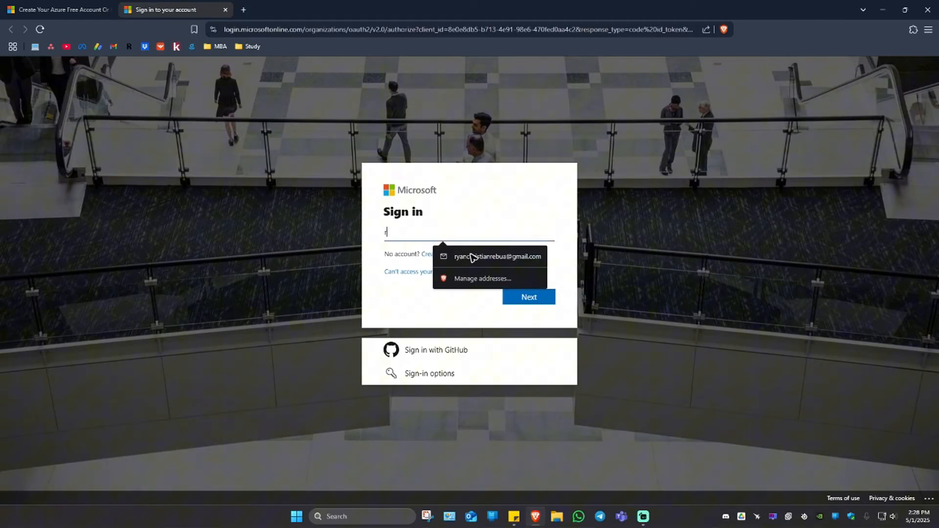
pyautogui.click(498, 256)
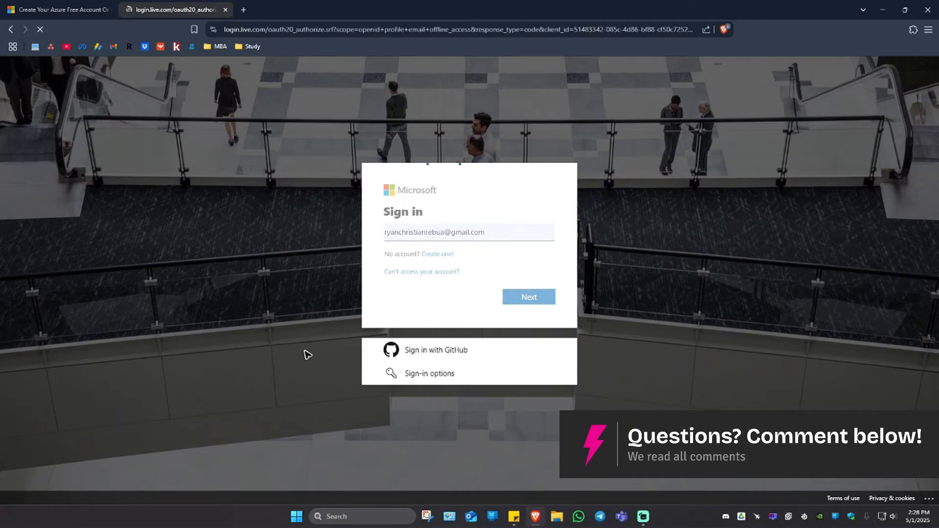
pyautogui.click(527, 297)
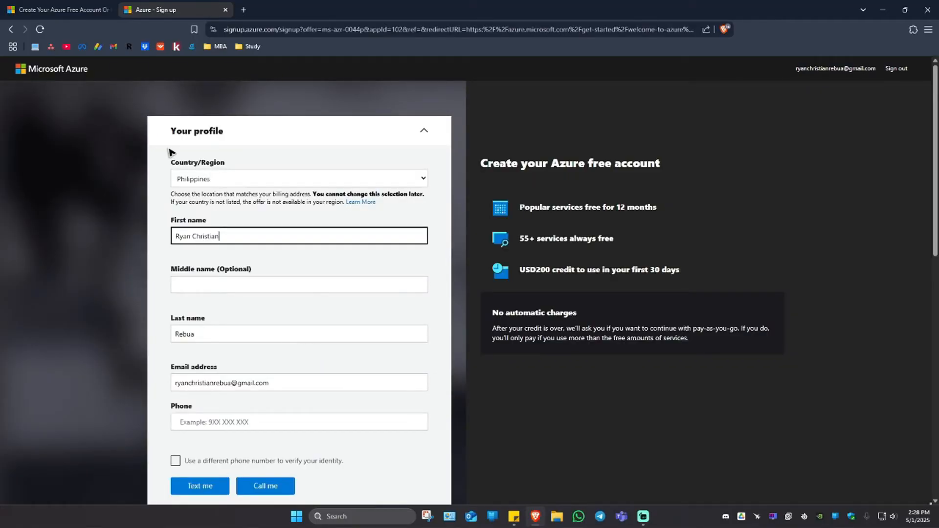
# - Scroll to phone verification and request the code by text message
pyautogui.scroll(-3)
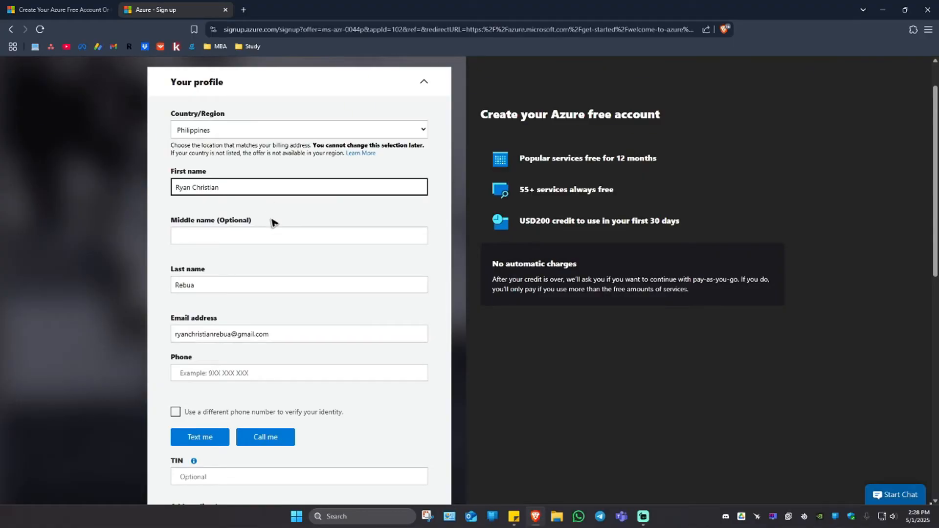
pyautogui.moveTo(206, 138)
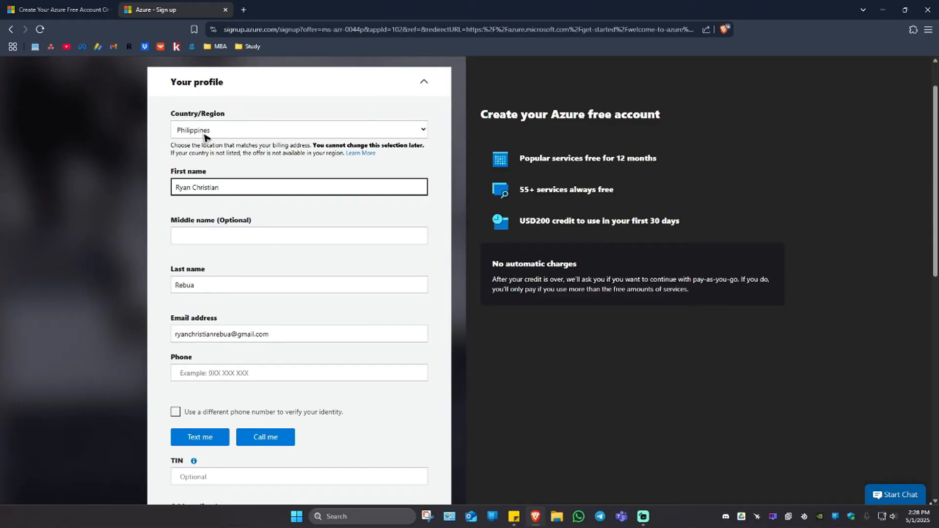
pyautogui.scroll(-3)
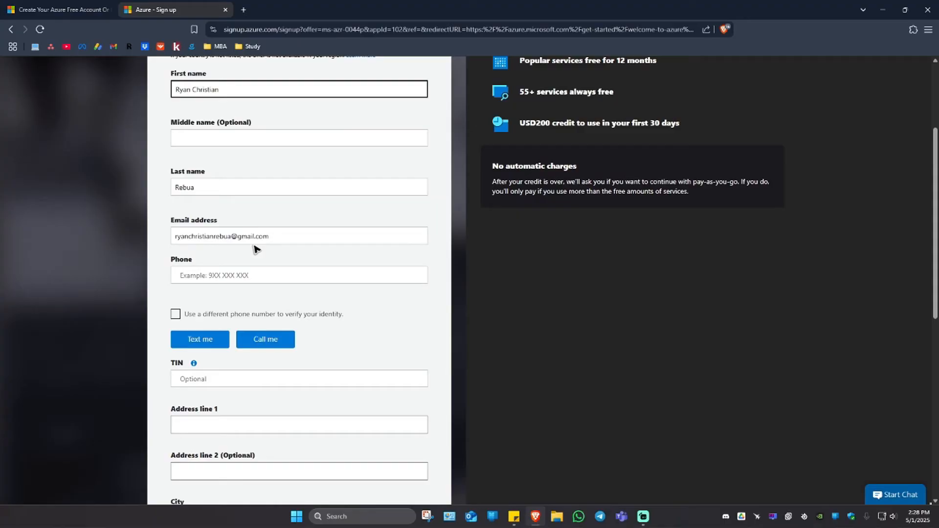
pyautogui.scroll(-3)
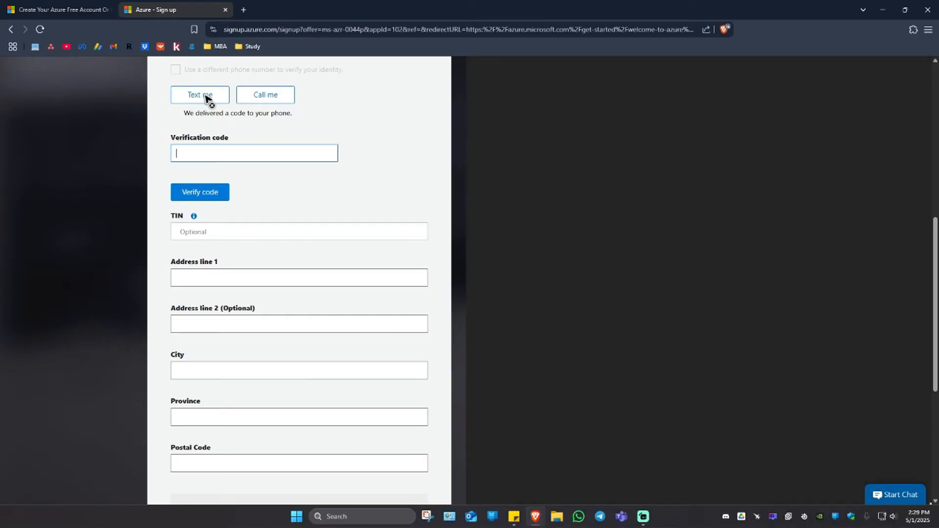
pyautogui.moveTo(233, 126)
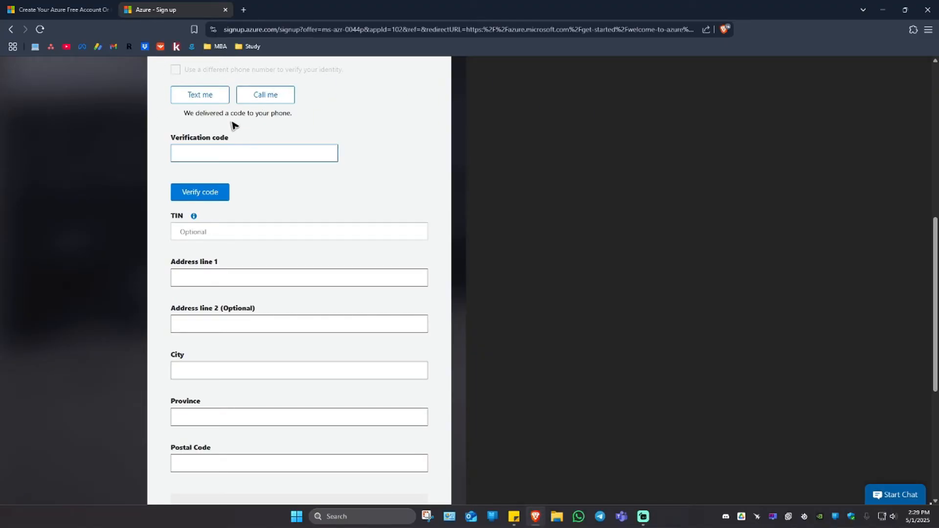
pyautogui.moveTo(630, 378)
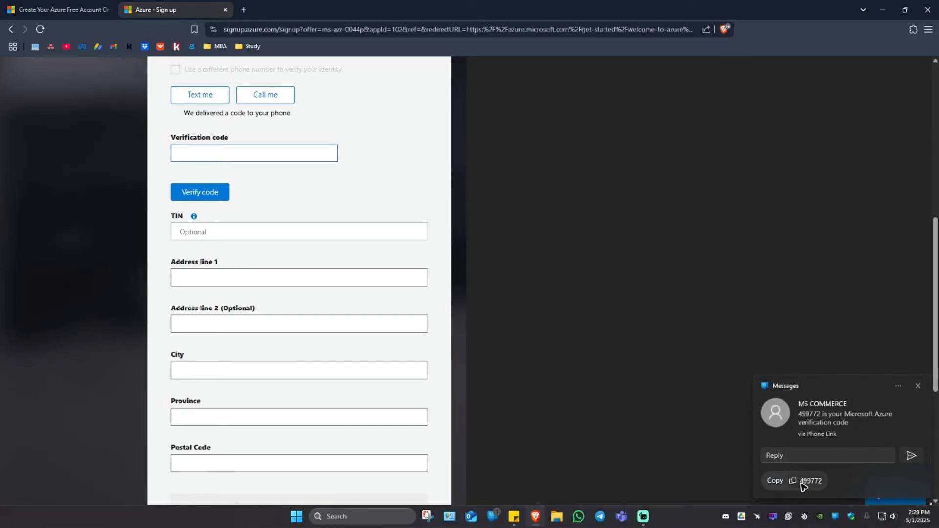
pyautogui.click(774, 480)
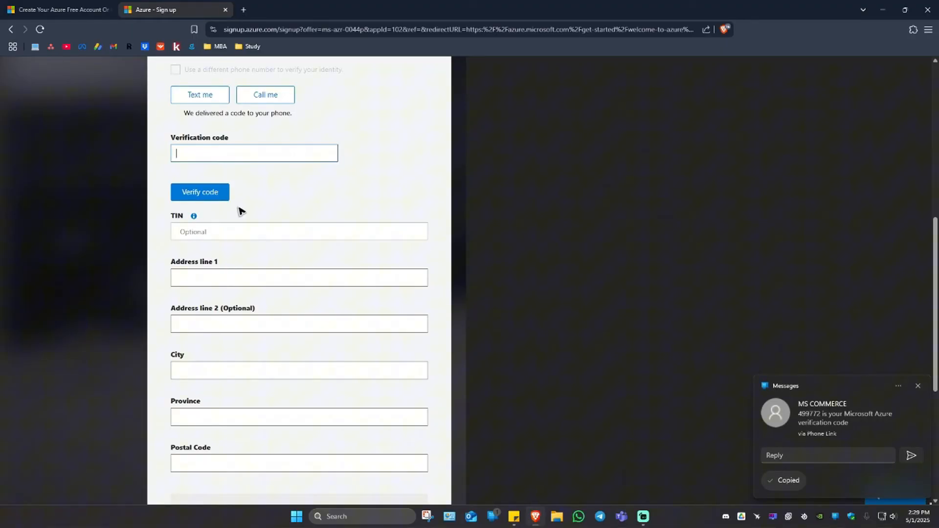
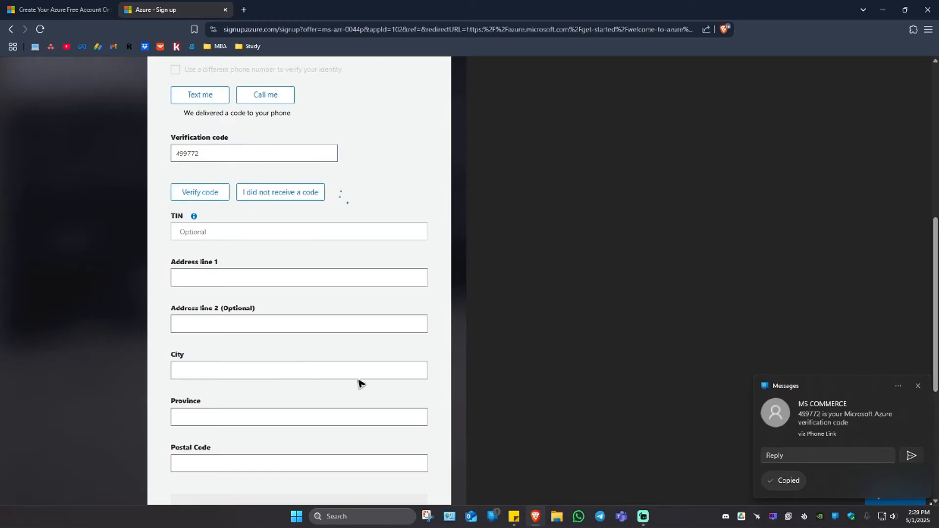
pyautogui.scroll(-3)
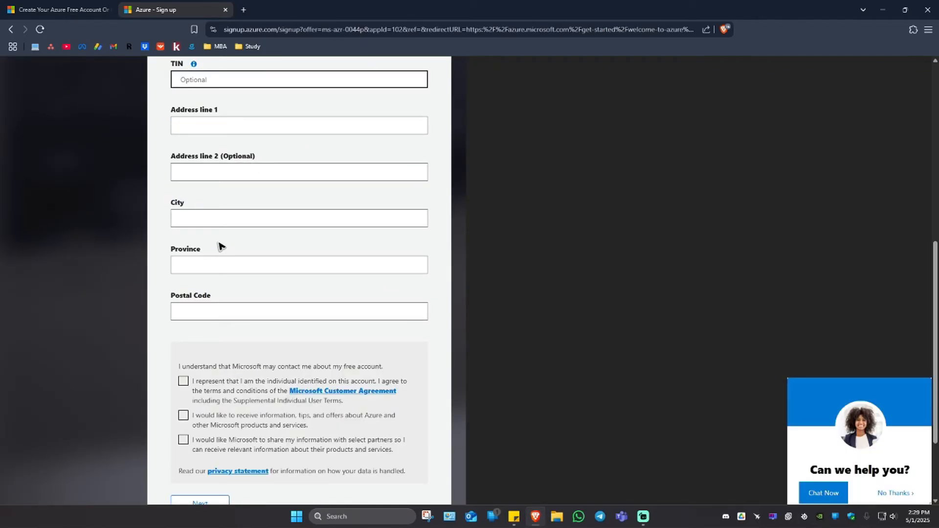
# - Autofill the saved Malapatan, Sarangani 9516 address and accept the customer agreement
pyautogui.click(298, 126)
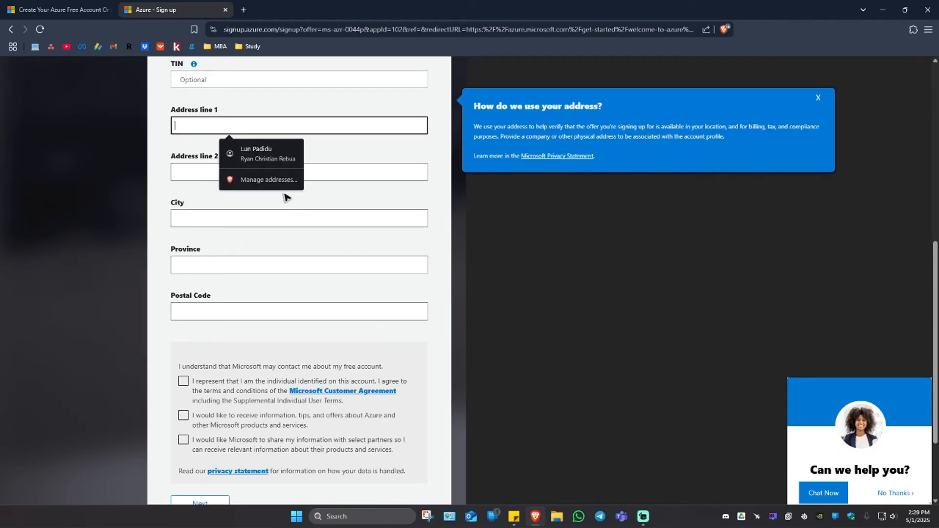
pyautogui.click(256, 149)
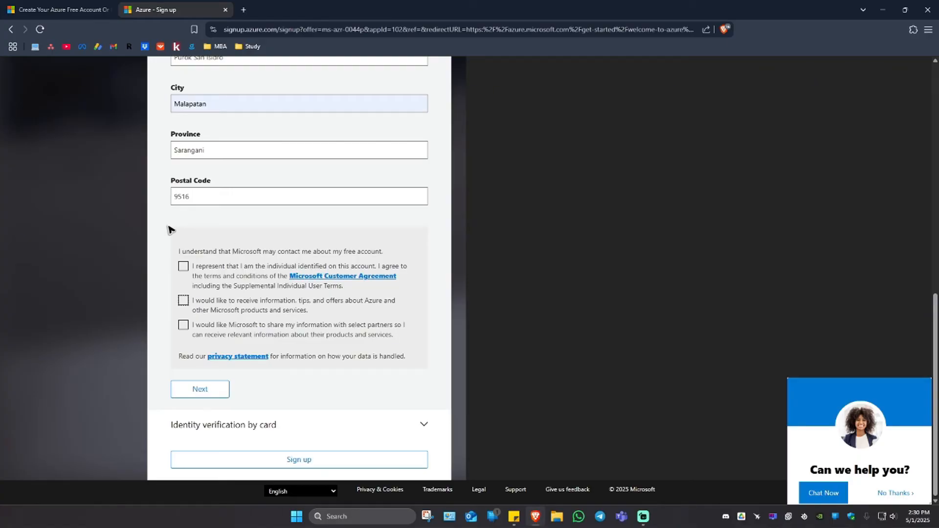
pyautogui.click(182, 265)
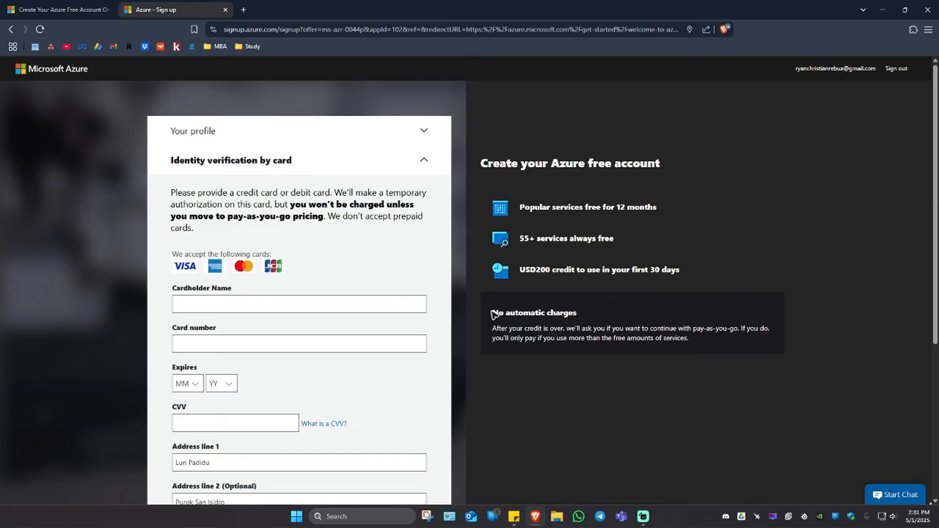
pyautogui.moveTo(568, 325)
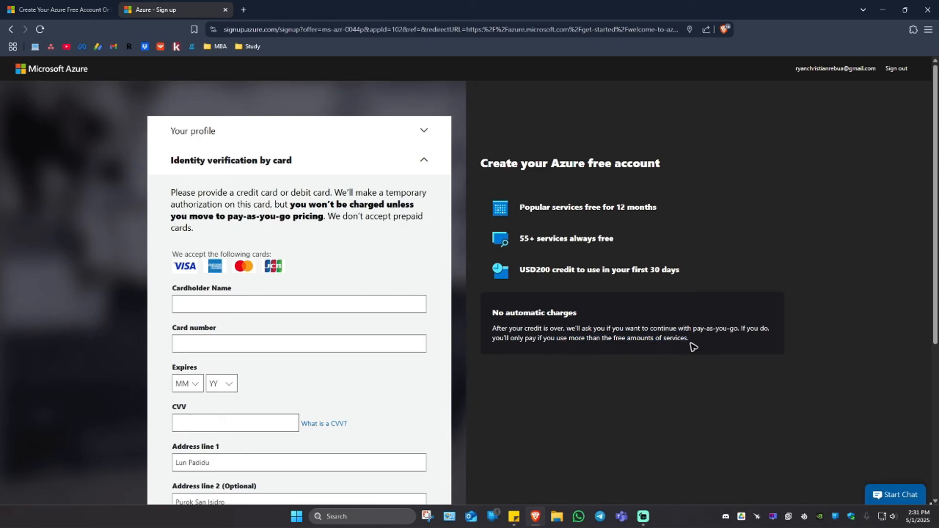
# - Submit the card identity verification with Sign up at the bottom of the form
pyautogui.scroll(-3)
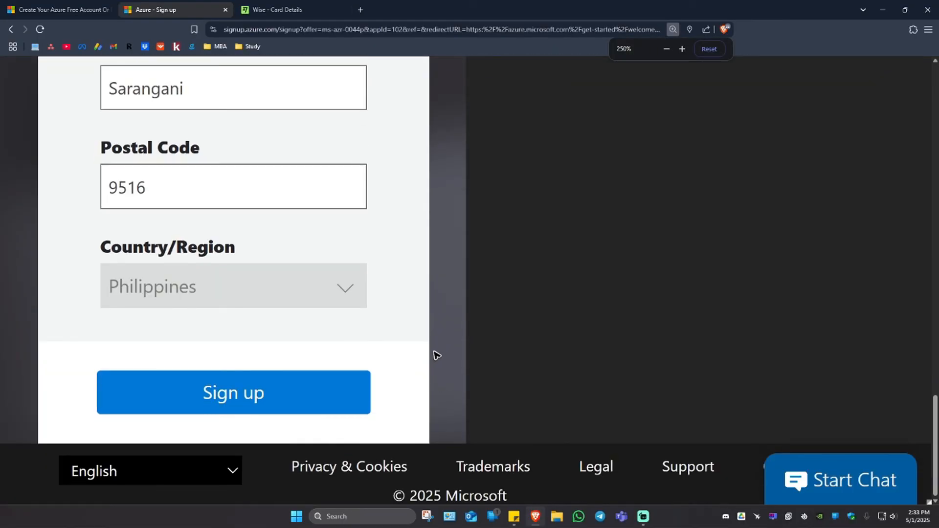
pyautogui.click(233, 392)
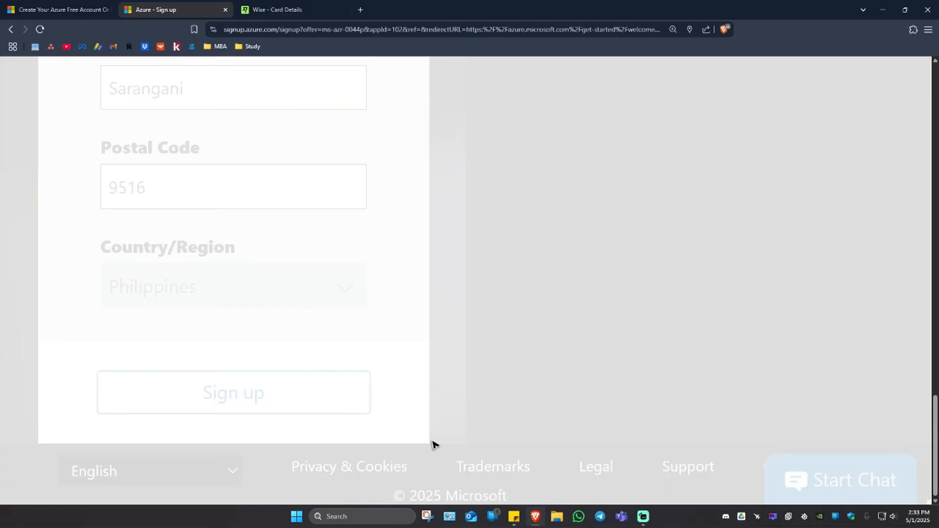
pyautogui.click(234, 392)
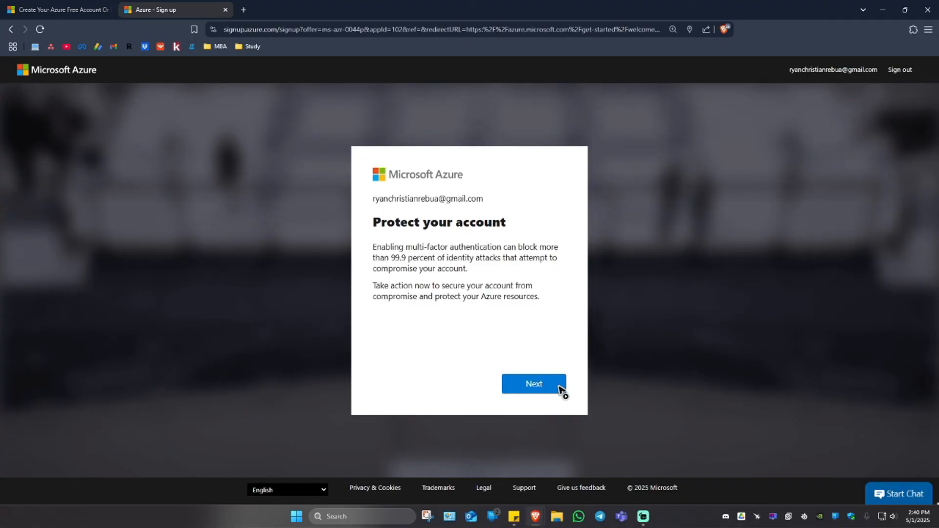
# - Proceed through the 'Protect your account' multi-factor authentication prompts with Next
pyautogui.click(533, 384)
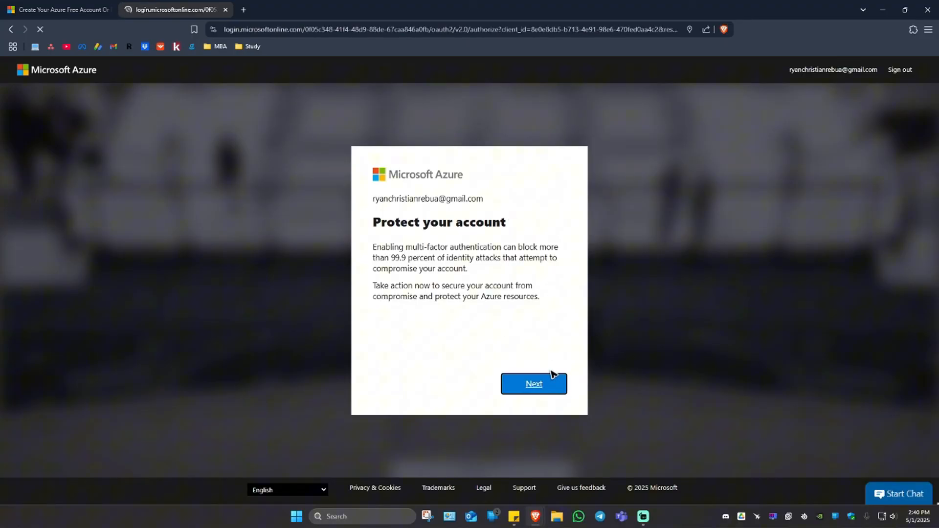
pyautogui.click(532, 384)
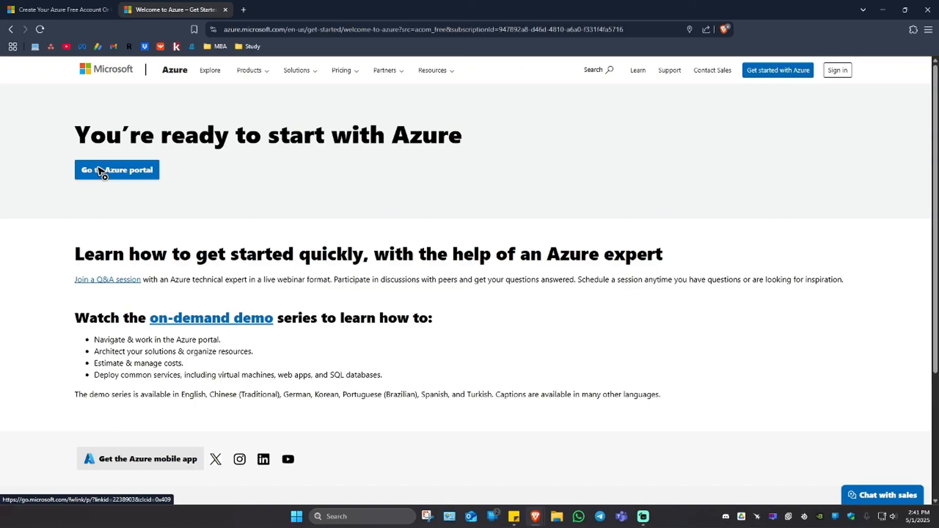
# - Choose 'Go to Azure portal' on the ready-to-start welcome page
pyautogui.click(117, 170)
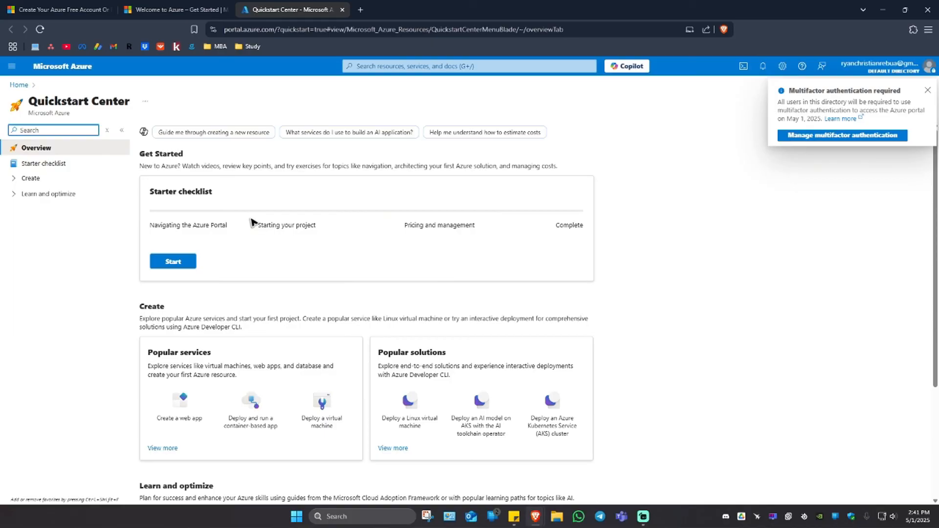
# - Scroll through the Quickstart Center's Get Started, Create and Learn sections
pyautogui.scroll(-3)
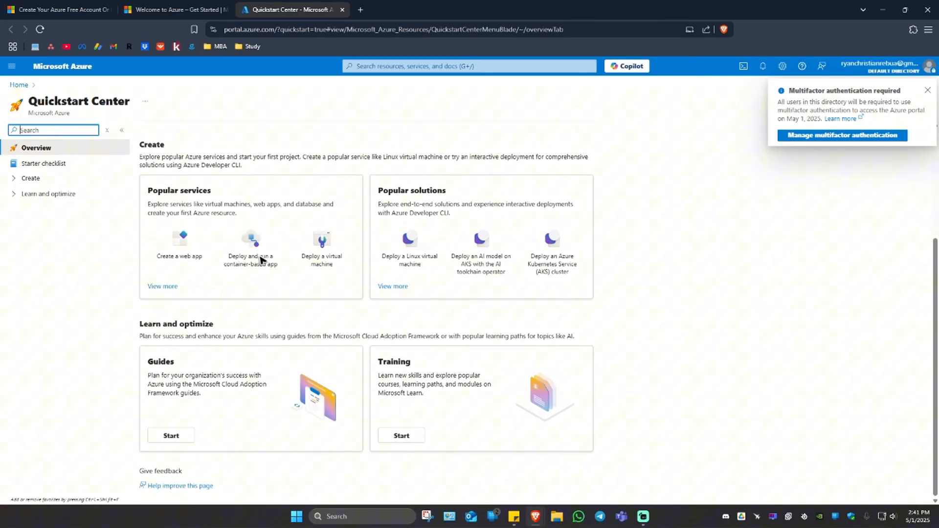